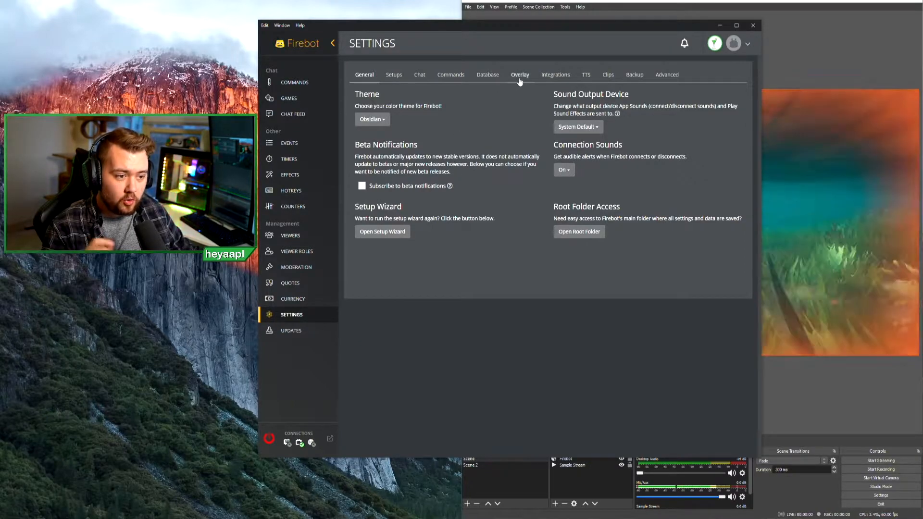
Step: Install the bignoodletoo and koverwatch font files through Overlay settings' Manage Fonts
{"action": "left_click", "coordinate": [519, 74]}
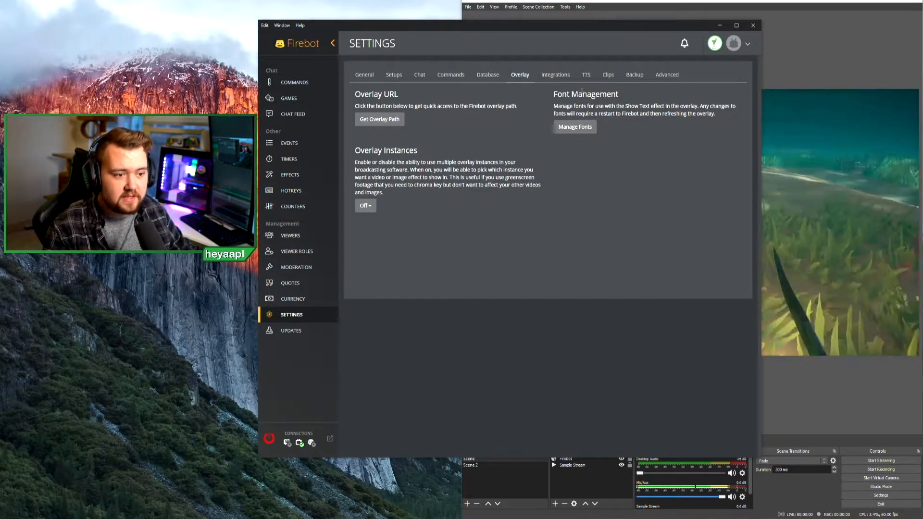
{"action": "left_click", "coordinate": [575, 126]}
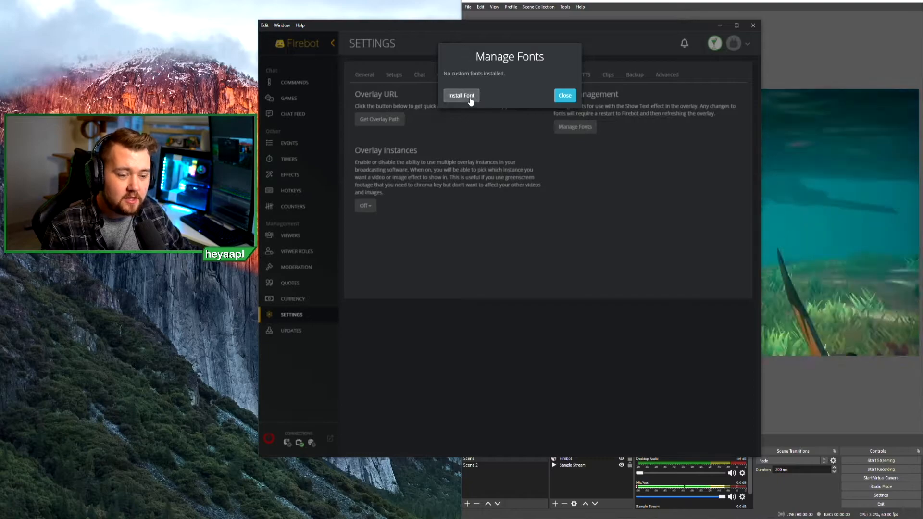
{"action": "left_click", "coordinate": [461, 95]}
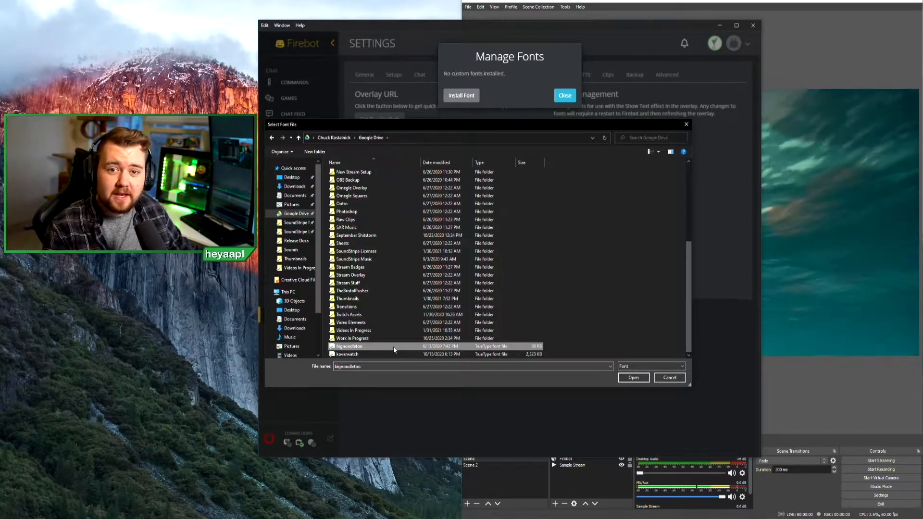
{"action": "left_click", "coordinate": [633, 377]}
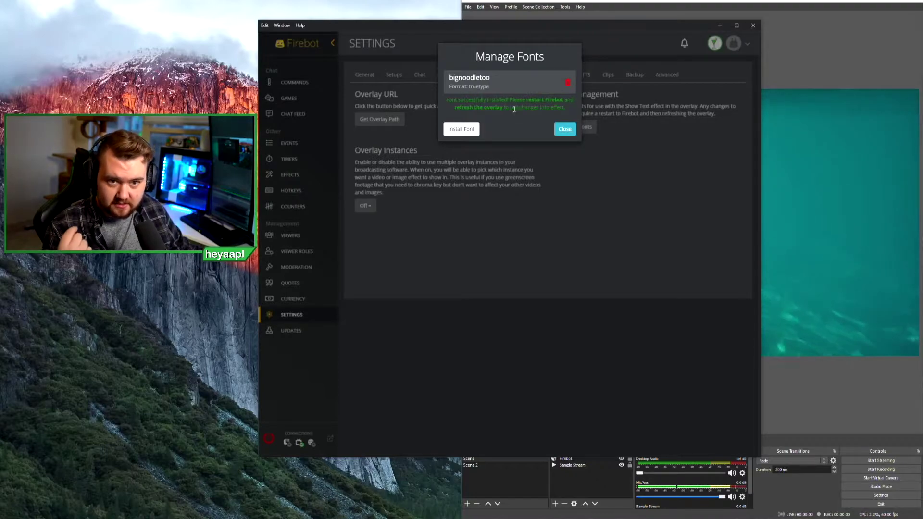
{"action": "left_click", "coordinate": [462, 129]}
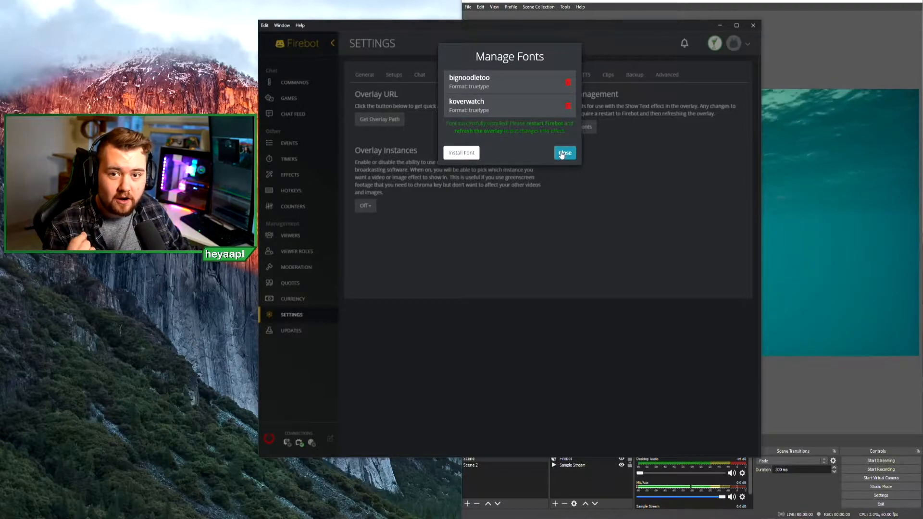
{"action": "left_click", "coordinate": [564, 153]}
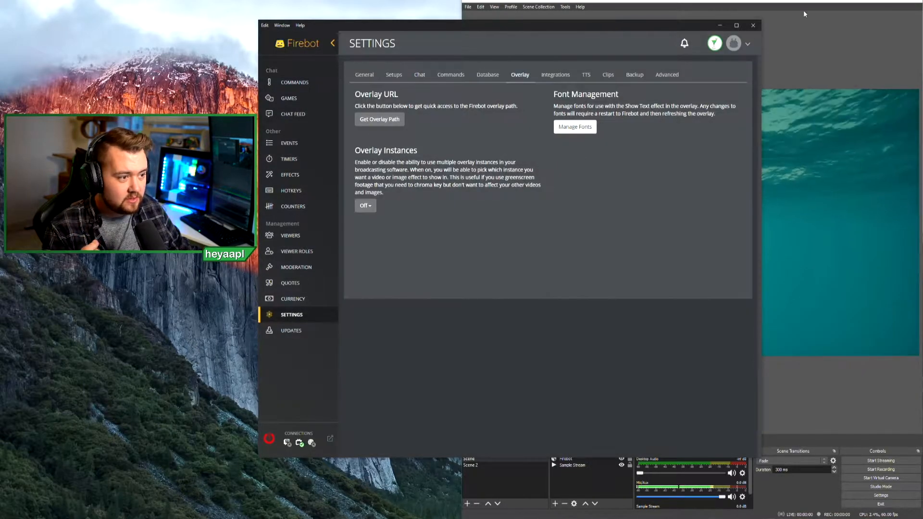
Step: Open the Stream Alerts Follow Event for editing from the Events list
{"action": "left_click", "coordinate": [294, 82]}
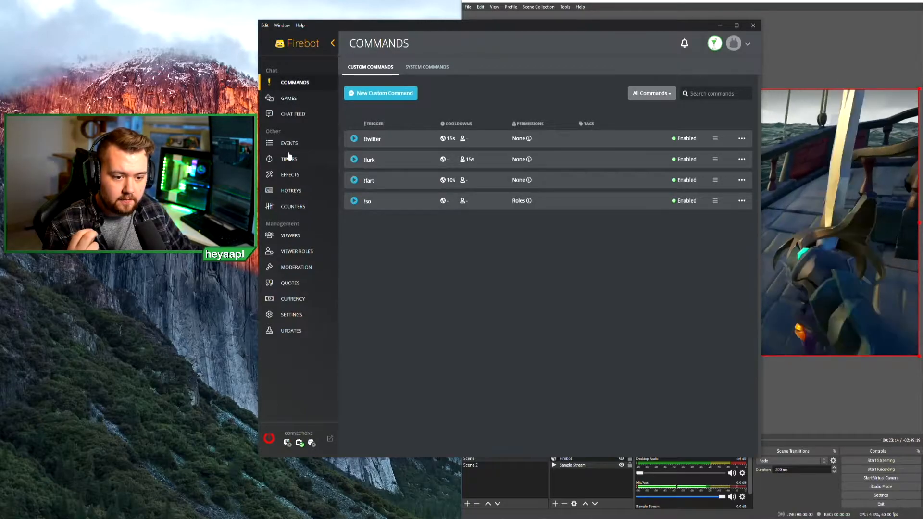
{"action": "left_click", "coordinate": [289, 143]}
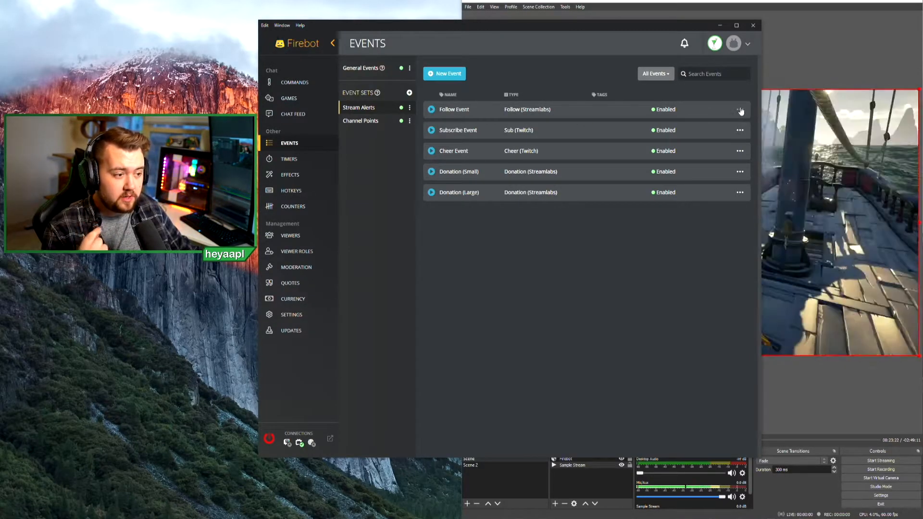
{"action": "left_click", "coordinate": [454, 109]}
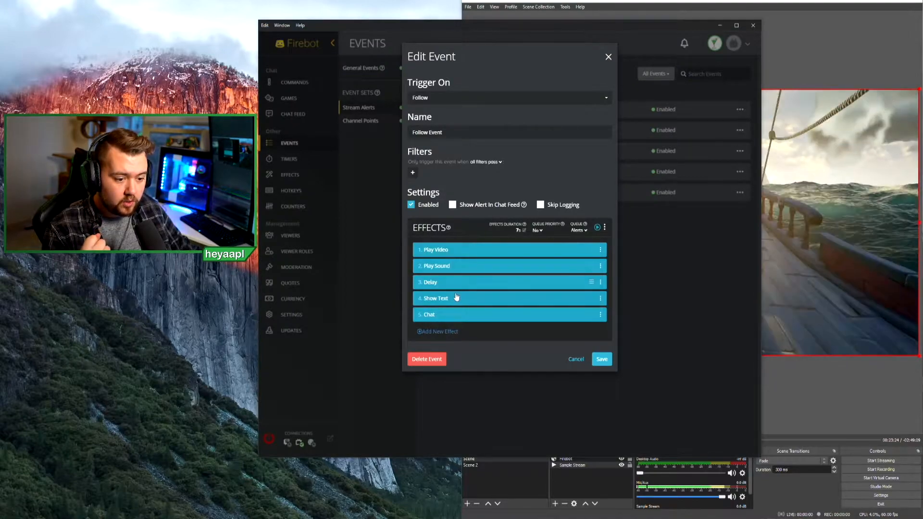
Step: Give the Show Text greeting the newly installed custom font at size 48
{"action": "left_click", "coordinate": [454, 298]}
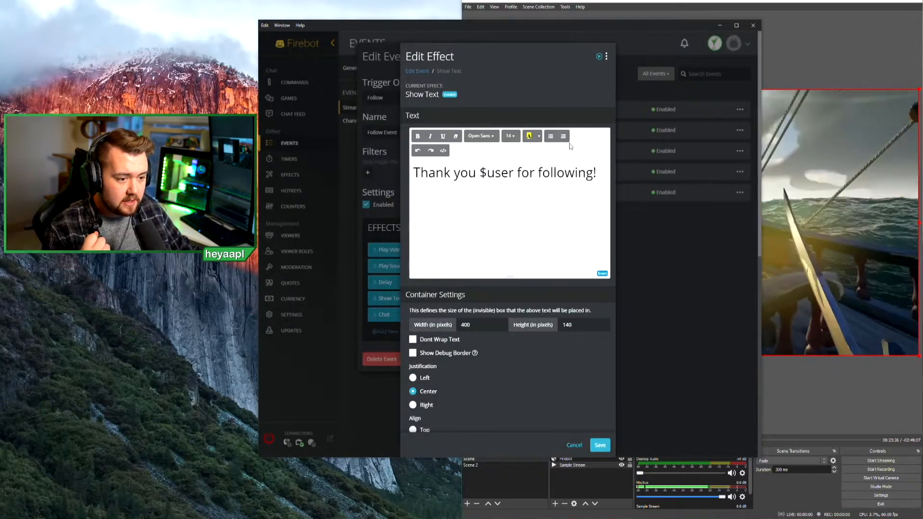
{"action": "left_click", "coordinate": [480, 136]}
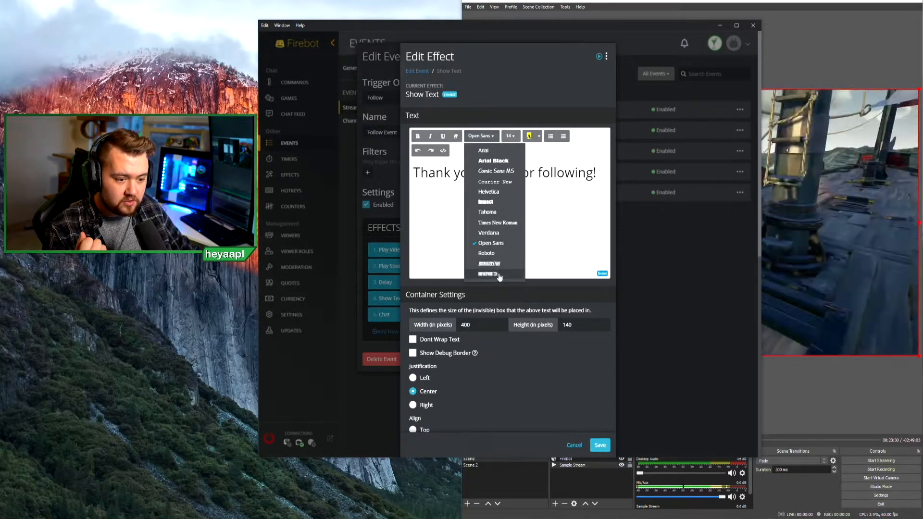
{"action": "left_click", "coordinate": [509, 136]}
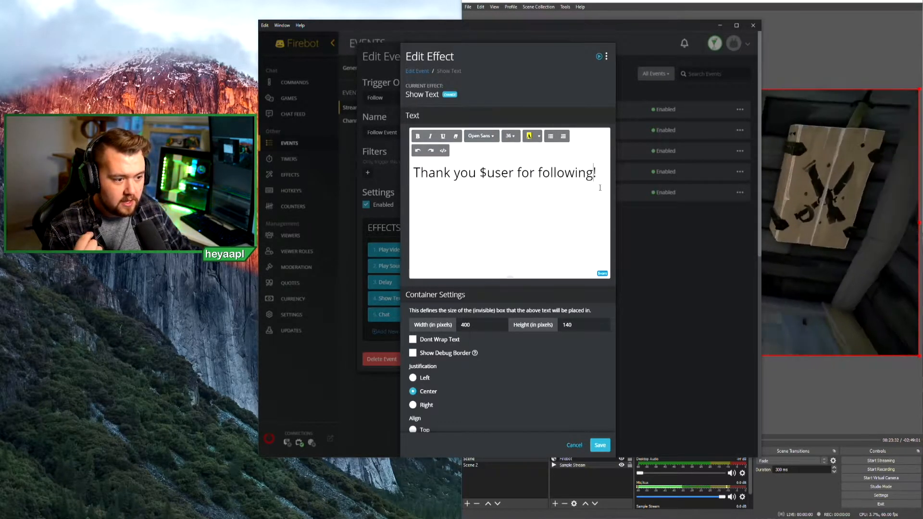
{"action": "left_click", "coordinate": [481, 136]}
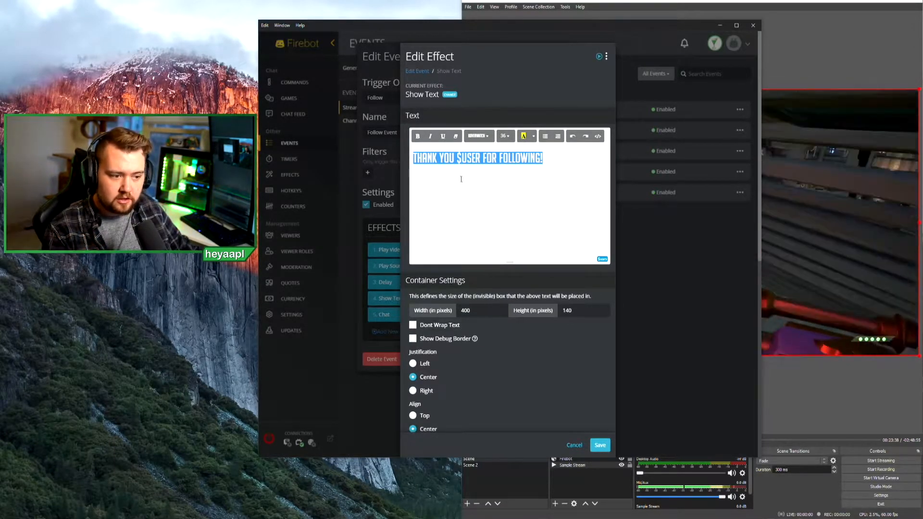
{"action": "mouse_move", "coordinate": [504, 136]}
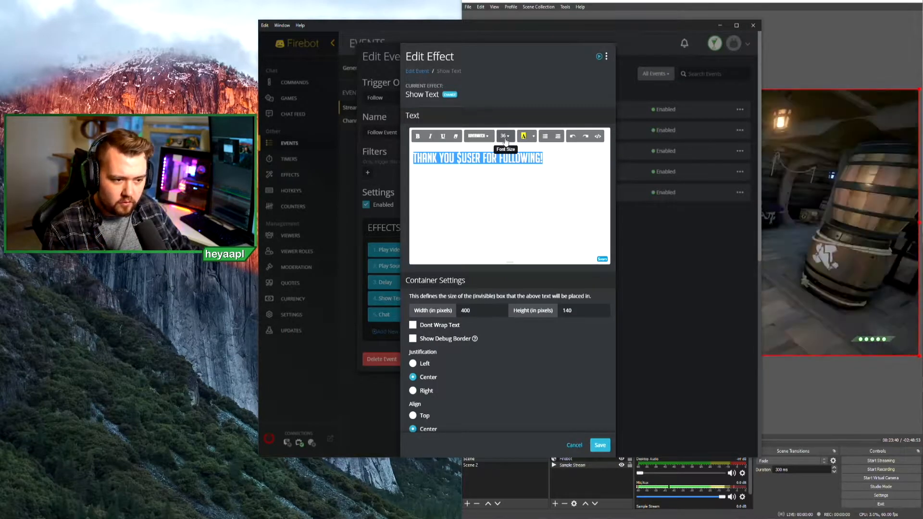
{"action": "left_click", "coordinate": [503, 136]}
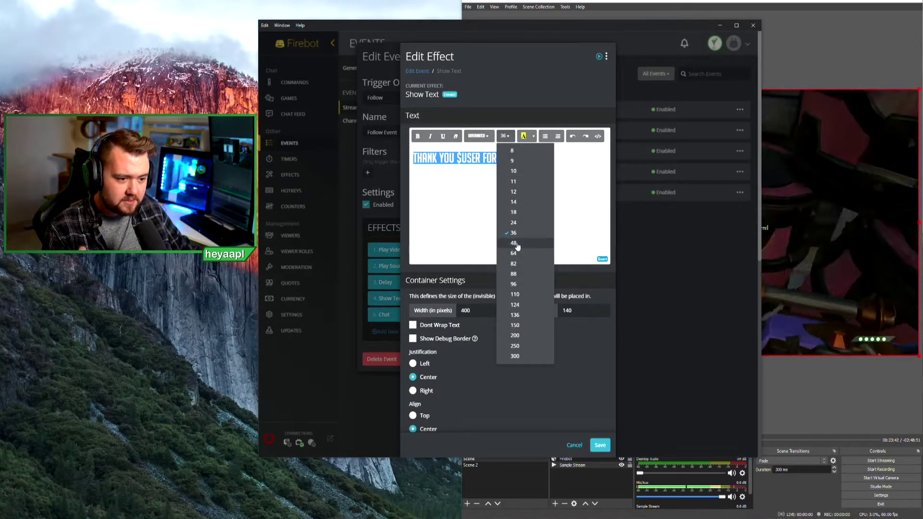
{"action": "left_click", "coordinate": [512, 243]}
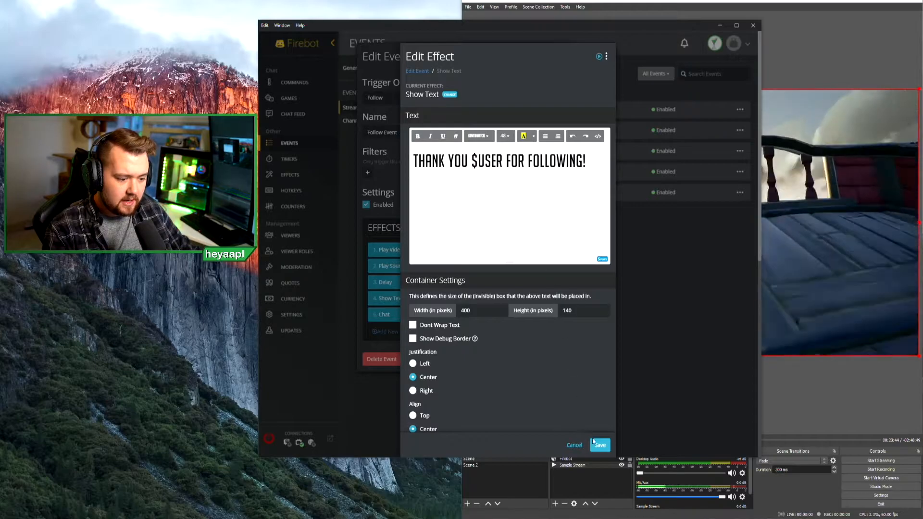
Step: Select the whole greeting line and make its text green
{"action": "triple_click", "coordinate": [498, 161]}
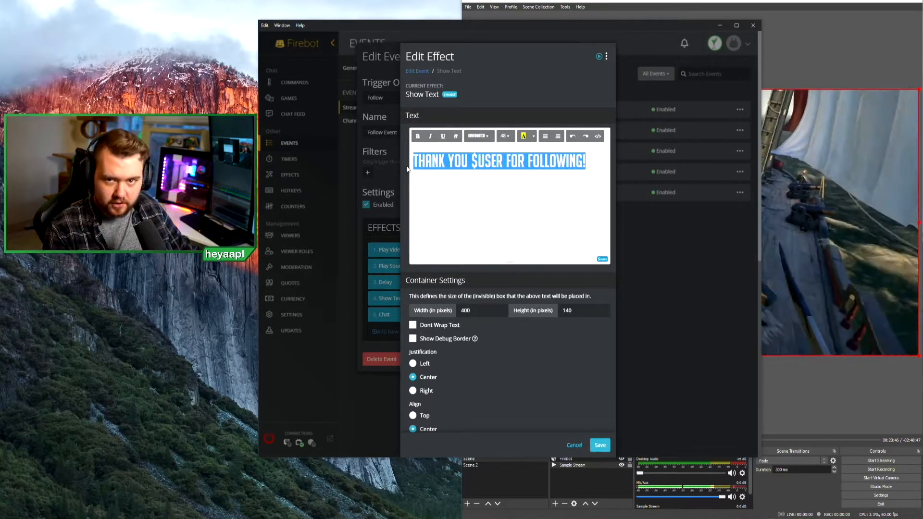
{"action": "mouse_move", "coordinate": [533, 136]}
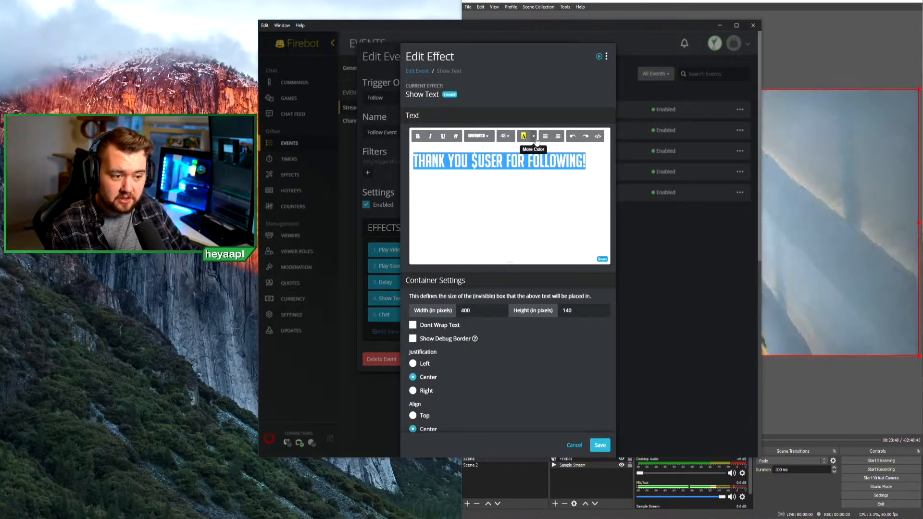
{"action": "left_click", "coordinate": [532, 136]}
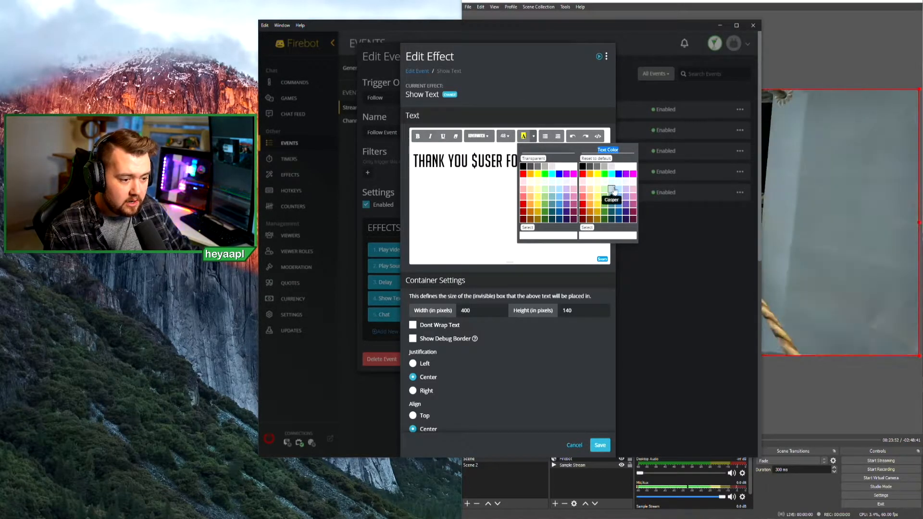
{"action": "mouse_move", "coordinate": [612, 174]}
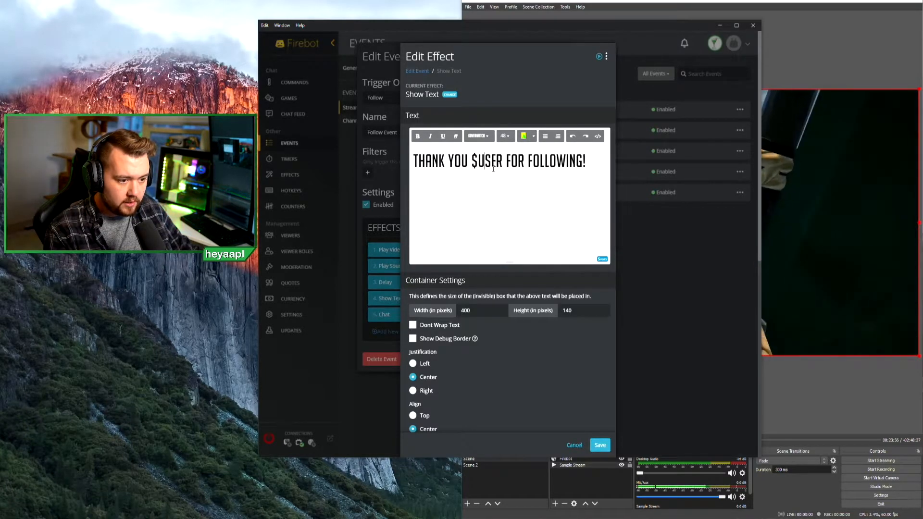
{"action": "left_click", "coordinate": [524, 136]}
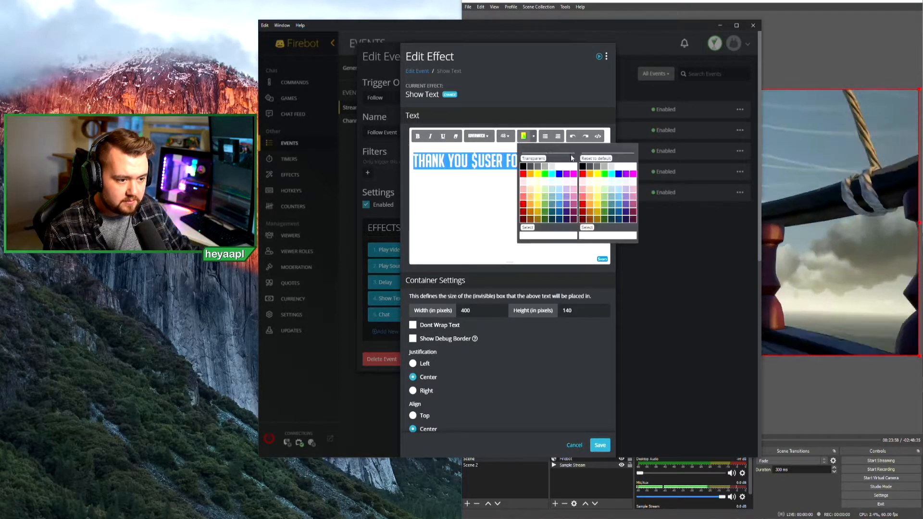
{"action": "left_click", "coordinate": [548, 171]}
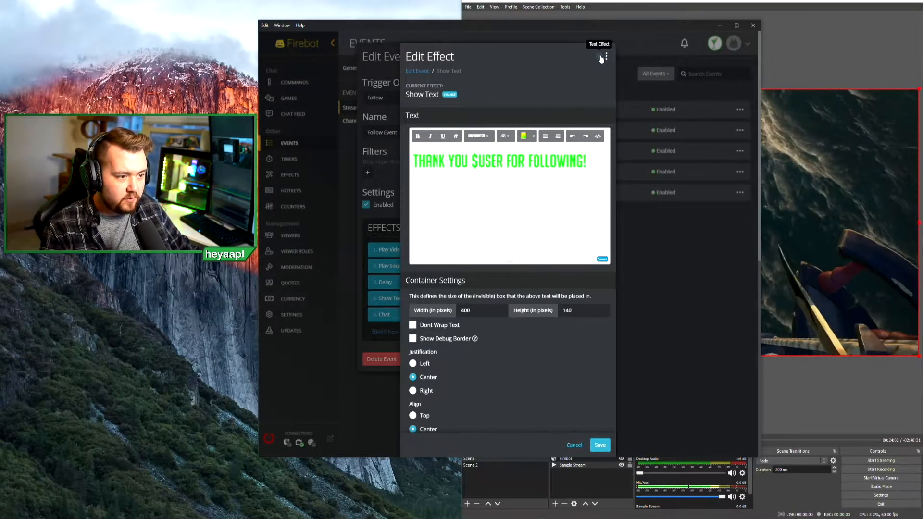
Step: Apply the koverwatch font and preview the restyled text on the overlay
{"action": "left_click", "coordinate": [599, 56]}
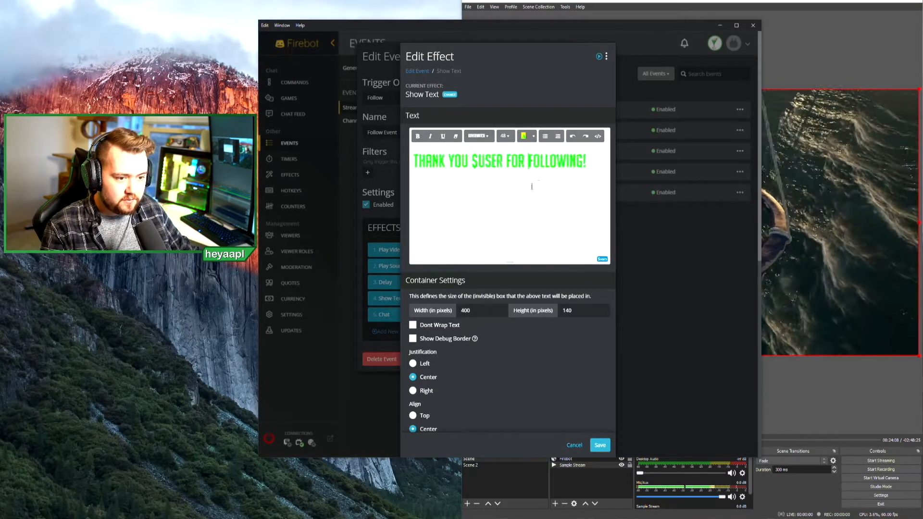
{"action": "left_click", "coordinate": [479, 136]}
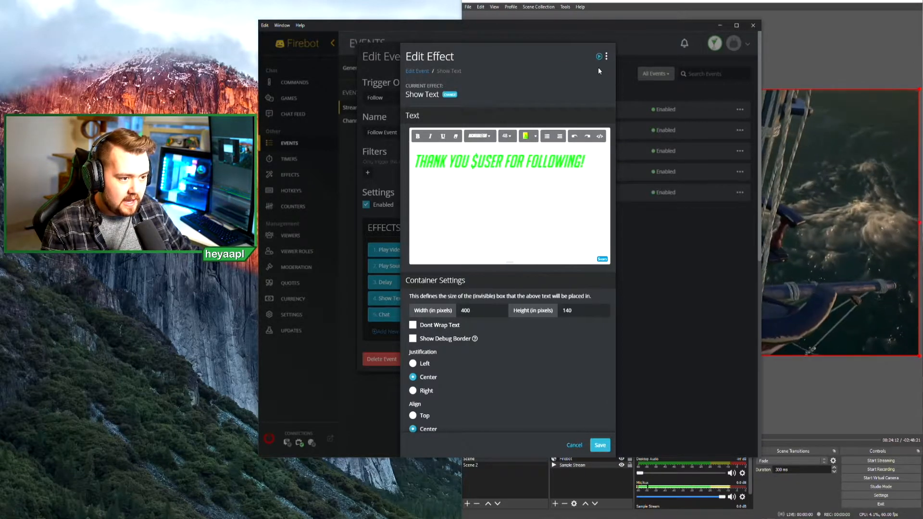
{"action": "left_click", "coordinate": [598, 56]}
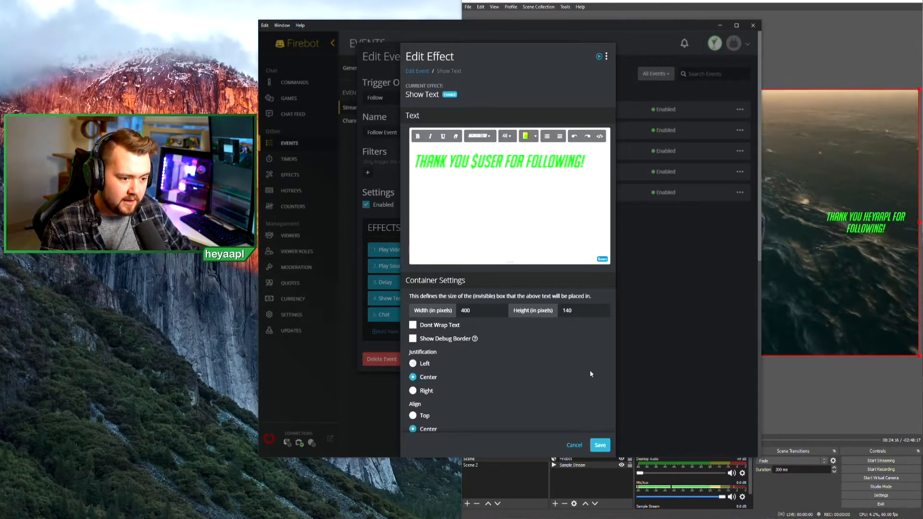
Step: Save the green Show Text effect and reopen it from the Follow Event
{"action": "left_click", "coordinate": [599, 445]}
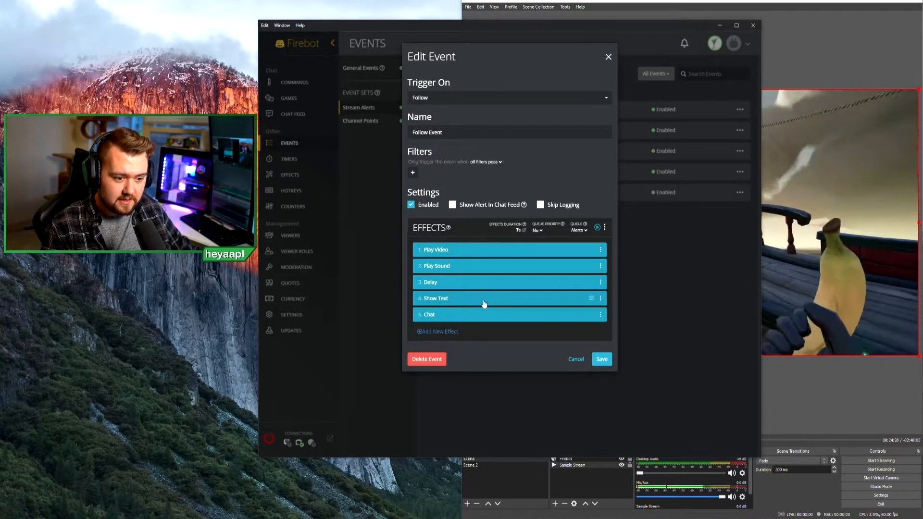
{"action": "left_click", "coordinate": [484, 298]}
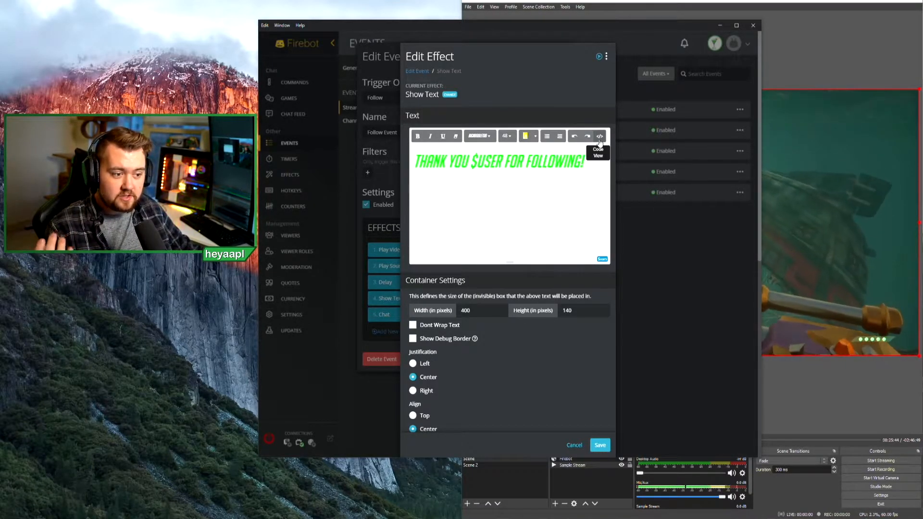
Step: Check the greeting markup in Code View, save, and test the Follow Event
{"action": "left_click", "coordinate": [600, 136]}
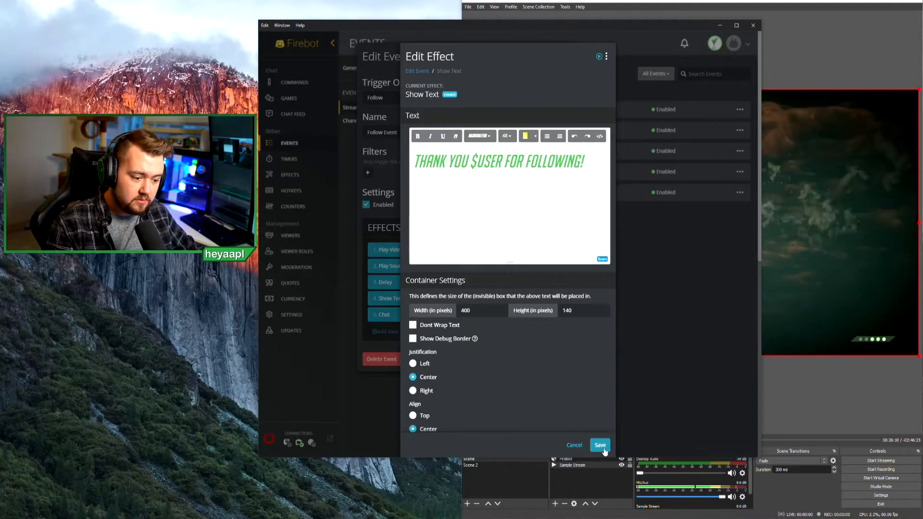
{"action": "left_click", "coordinate": [600, 445]}
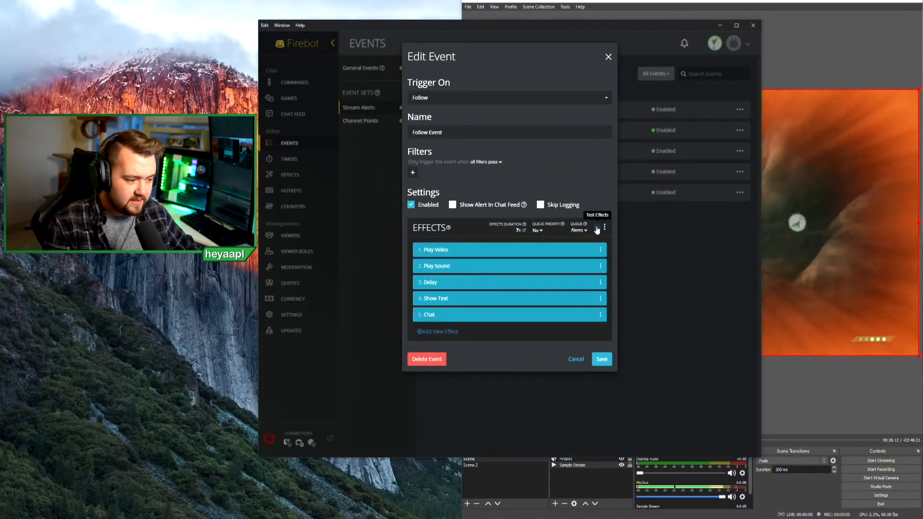
{"action": "left_click", "coordinate": [597, 226]}
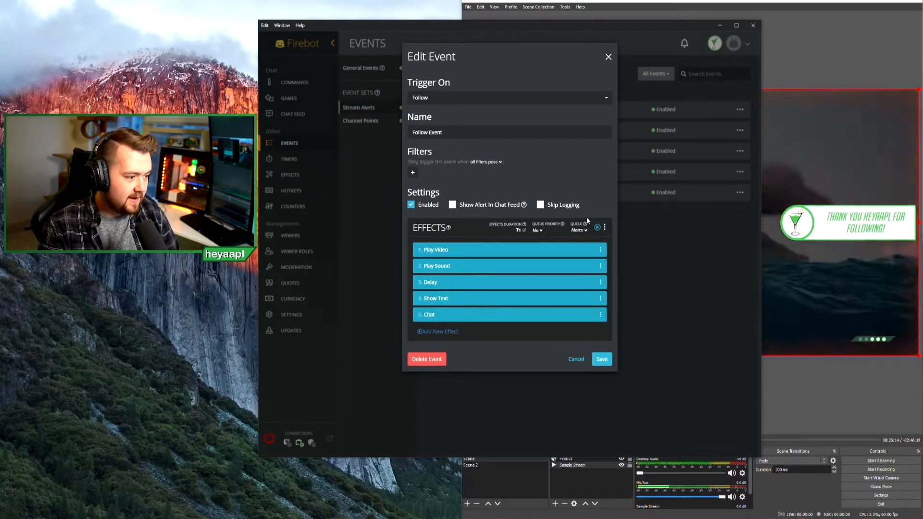